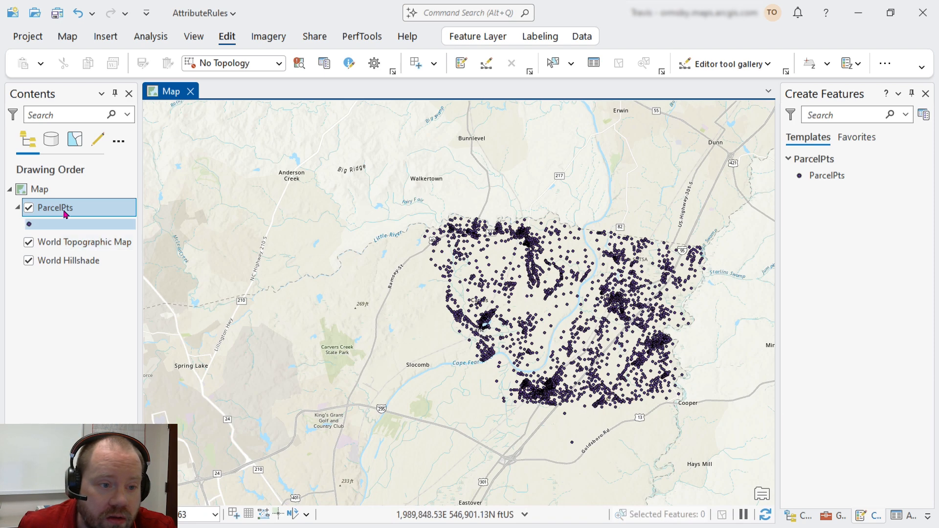
Open Data Design > Attribute Rules for the ParcelPts layer from Contents
right_click(55, 208)
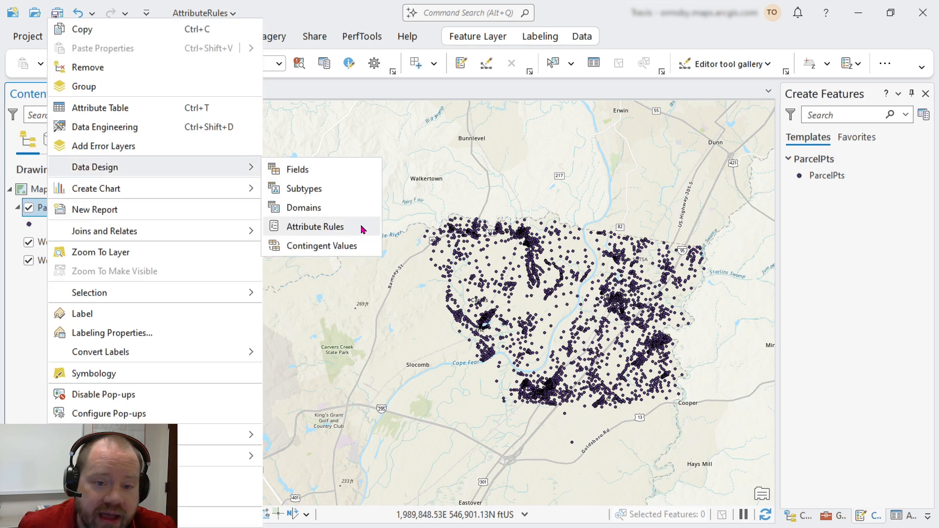
left_click(315, 226)
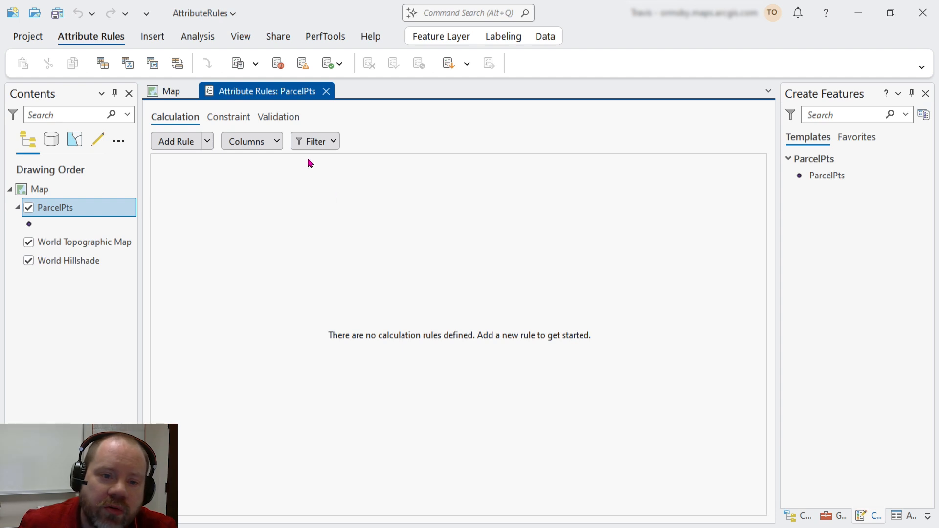
Add validation rule ZipMatch with description 'Ensure that city and zip match'
left_click(277, 117)
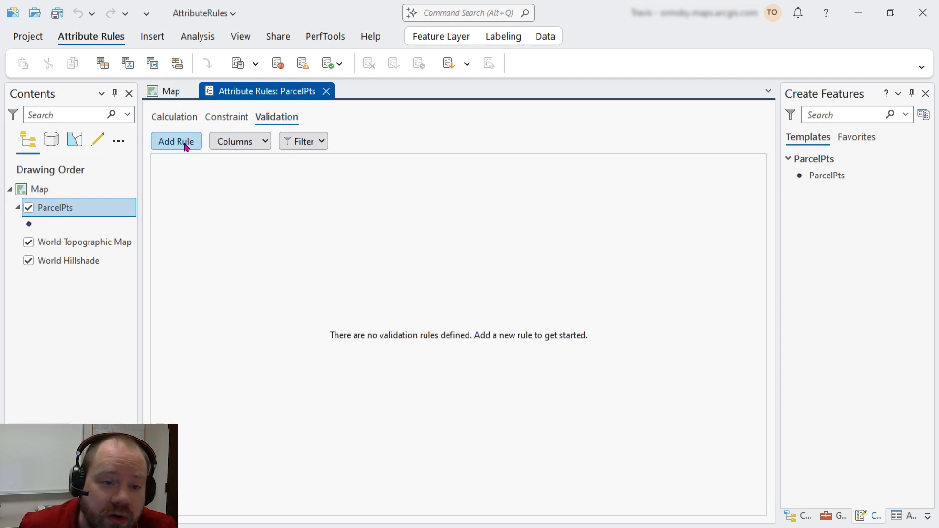
left_click(176, 142)
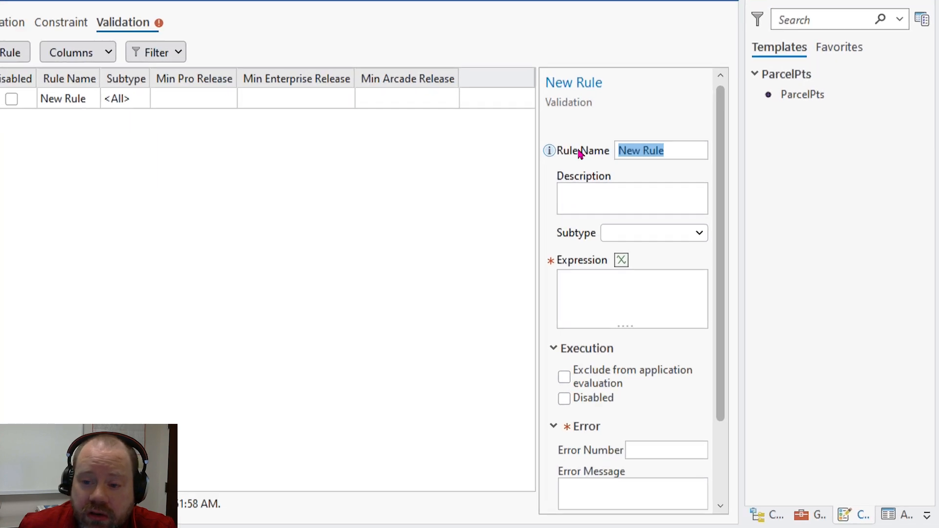
type("ZipMatch")
left_click(633, 199)
type("Ensure that city and")
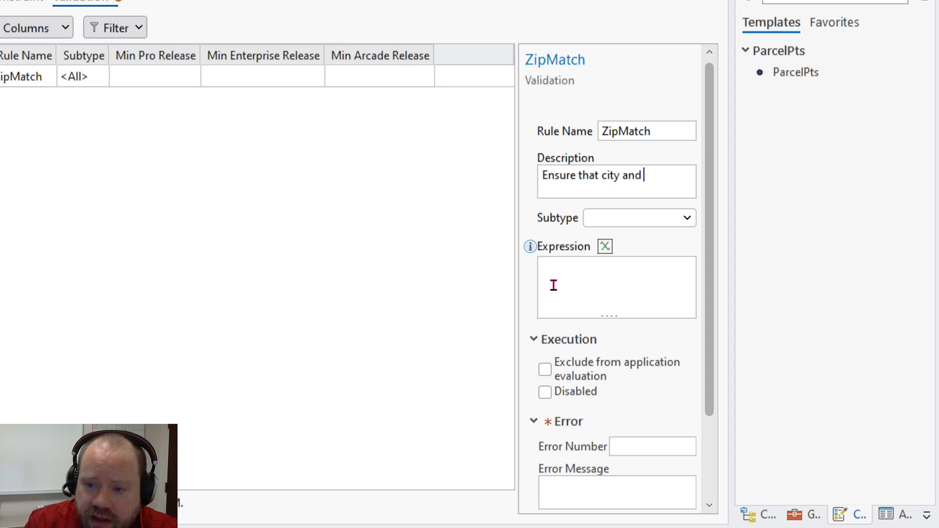
type("zip match")
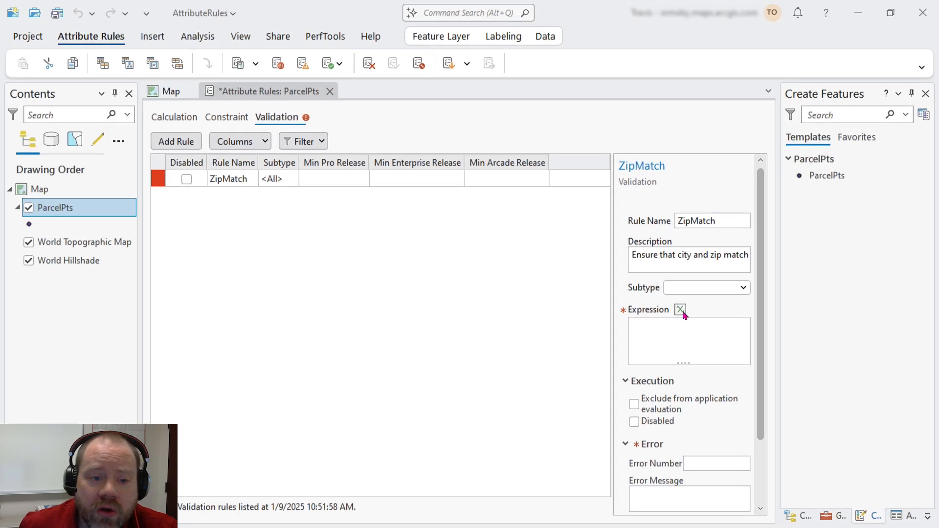
Write Decode($feature.City, 'Linden', ['28356'], 'Spring Lake', [...], []) in the Expression Builder
left_click(680, 310)
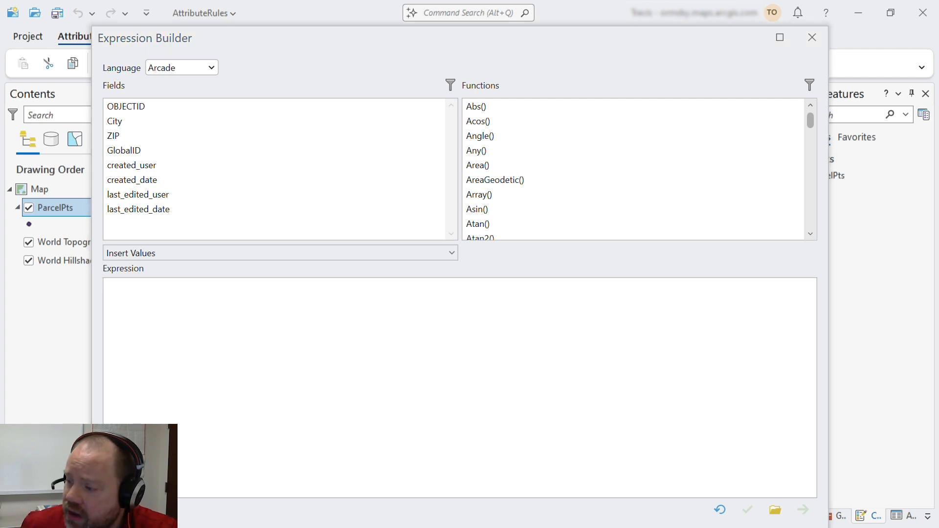
type("'Linden', ['28356'],")
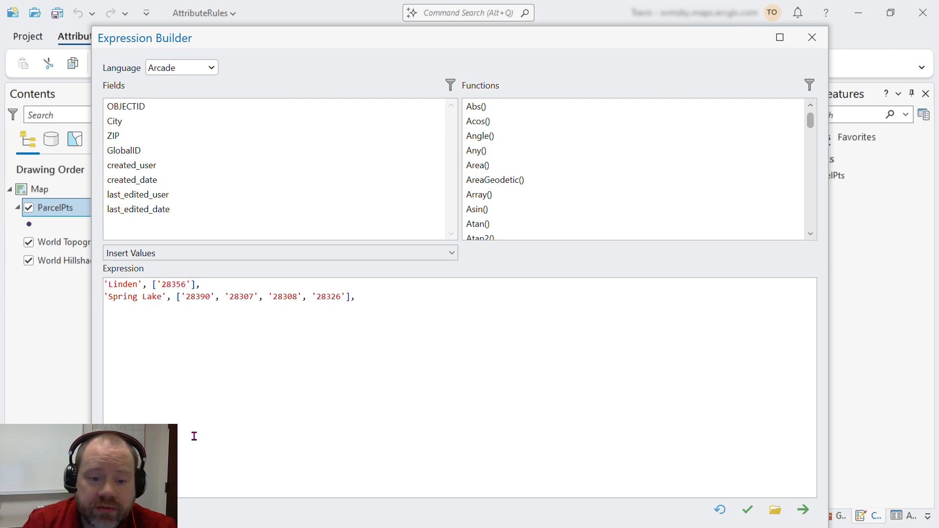
left_click(104, 285)
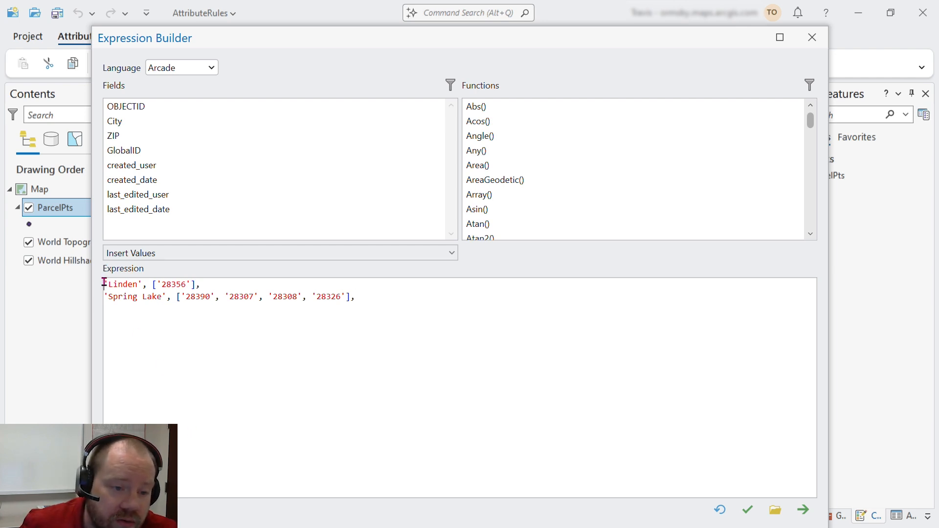
type("Decode")
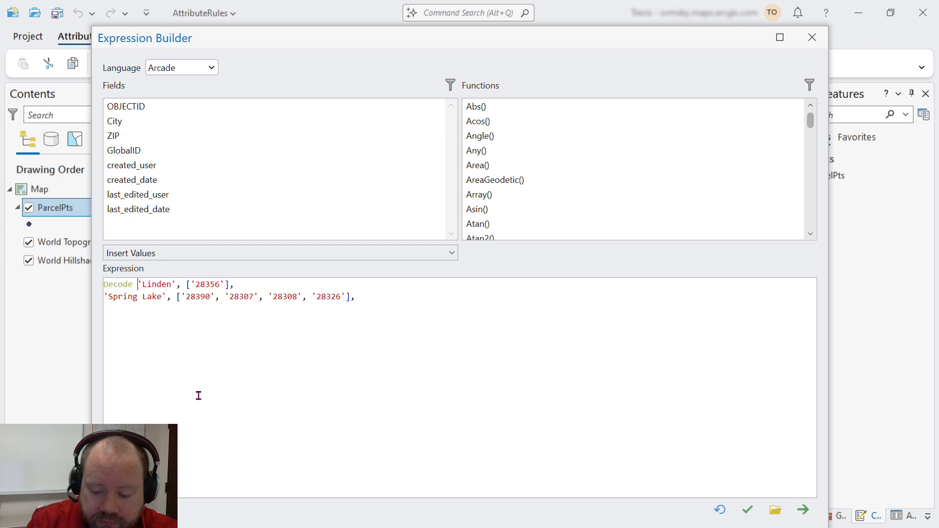
type("(")
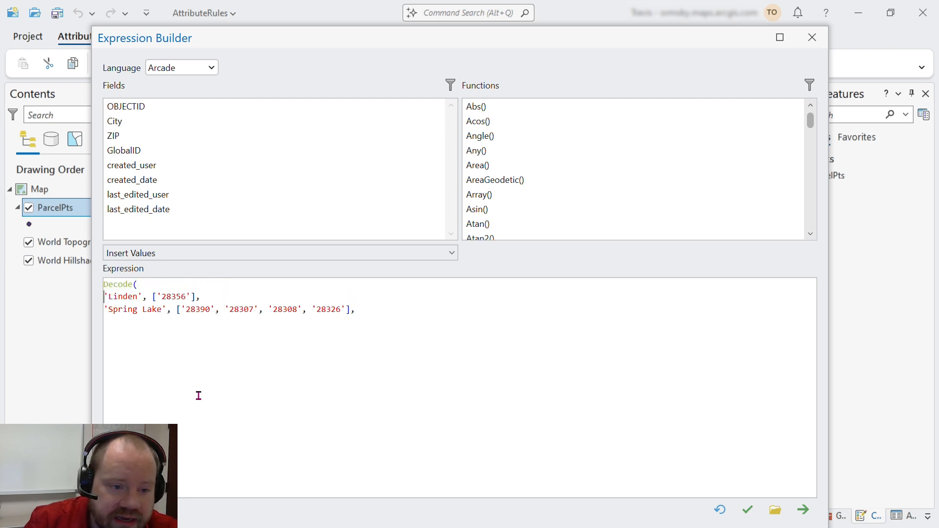
left_click(114, 121)
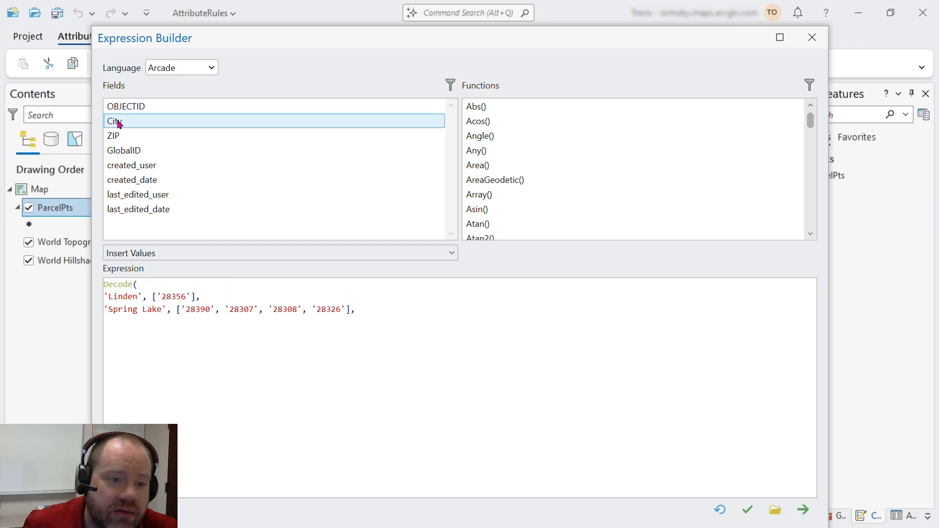
double_click(114, 121)
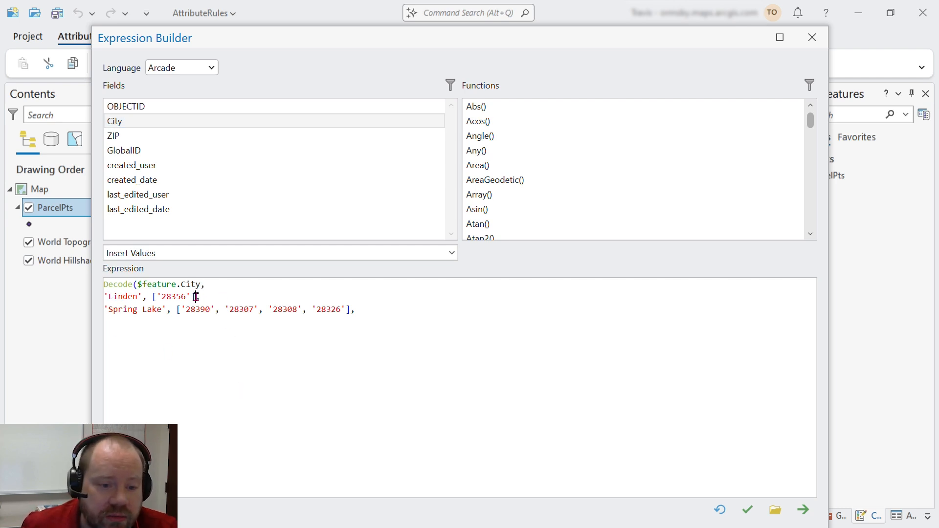
left_click_drag(152, 297, 199, 297)
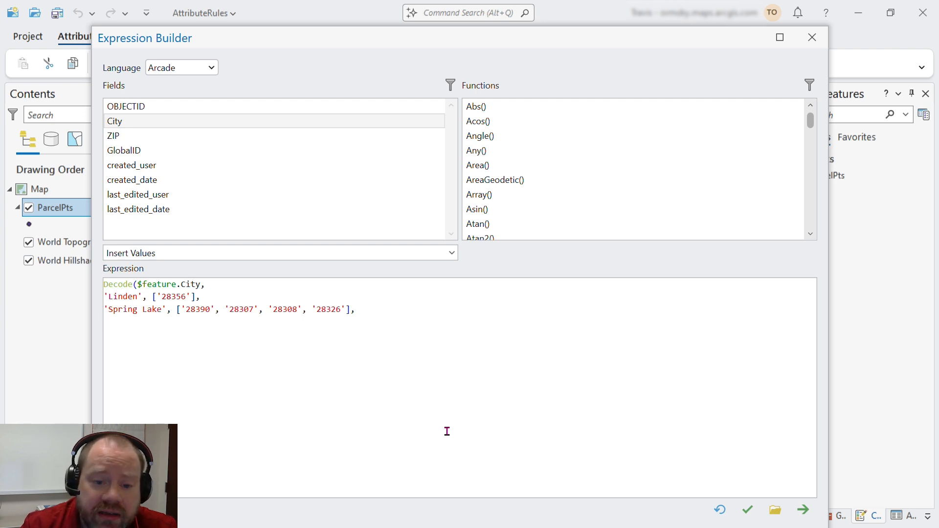
type("[]")
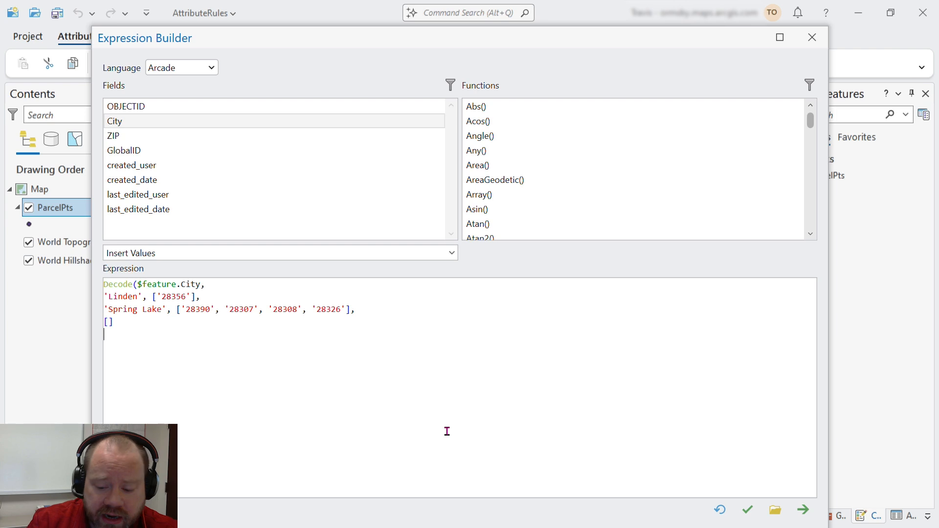
type(")")
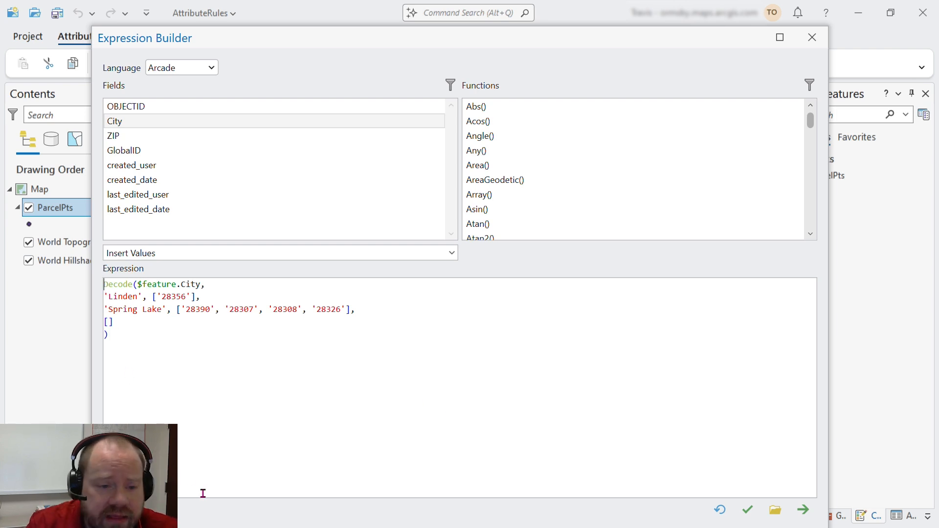
Store the Decode in var allowed_zips and return Includes(allowed_zips, $feature.ZIP)
type("var")
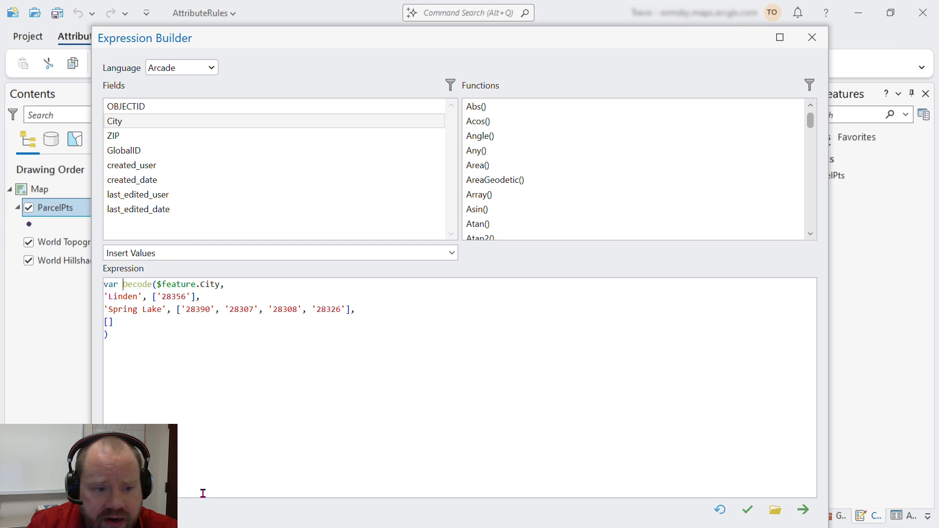
type("allowed_zips =")
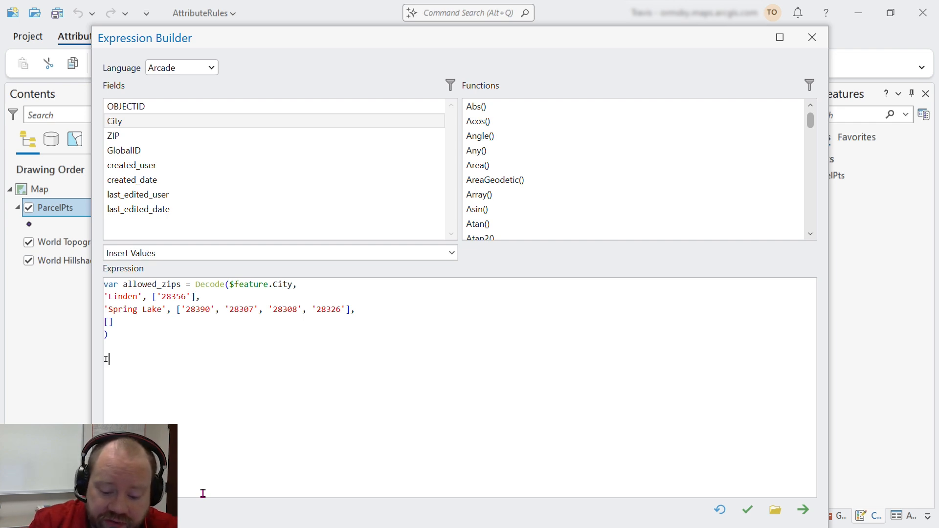
type("Includes(")
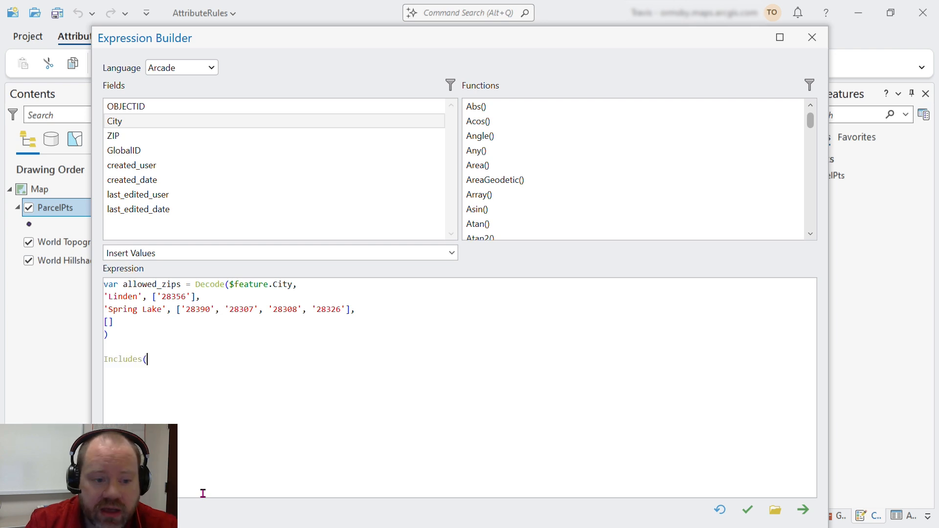
type("allowed_z")
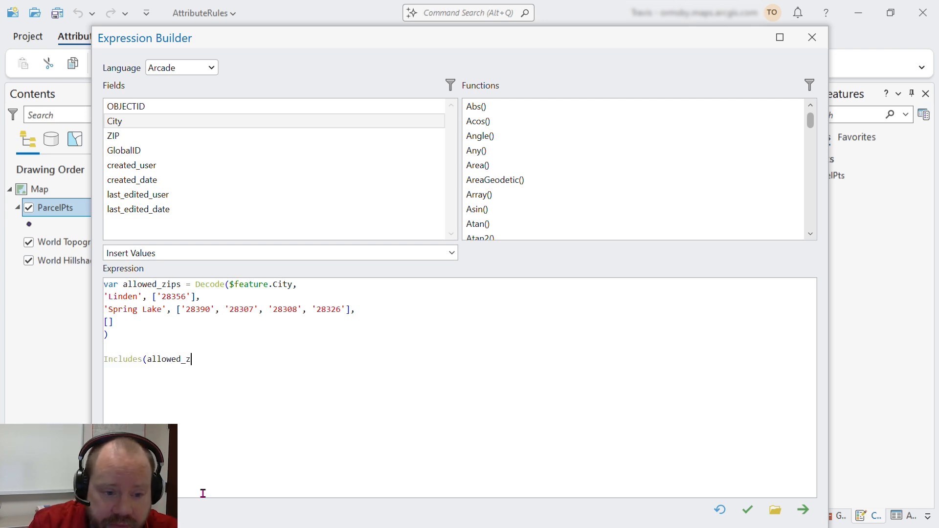
type("ips,")
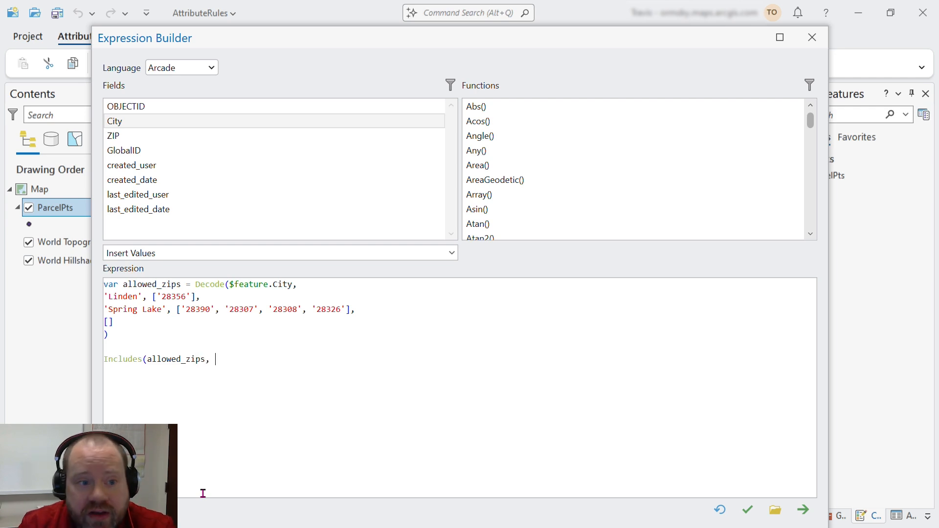
left_click(113, 136)
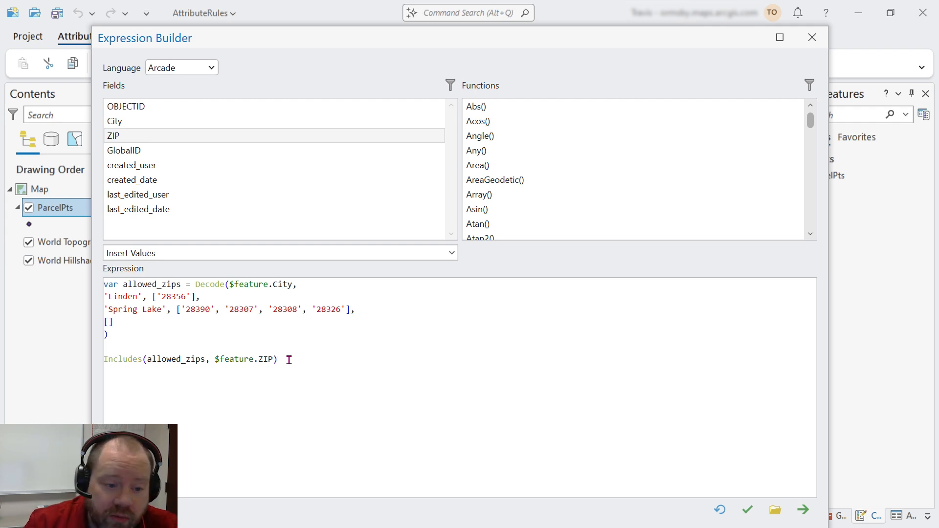
type("return")
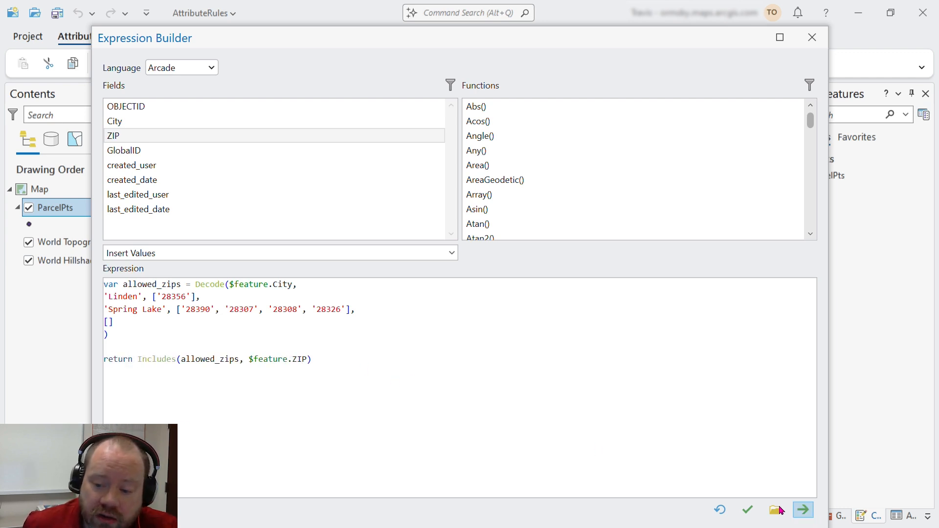
Verify the expression and apply it to the ZipMatch rule
left_click(748, 509)
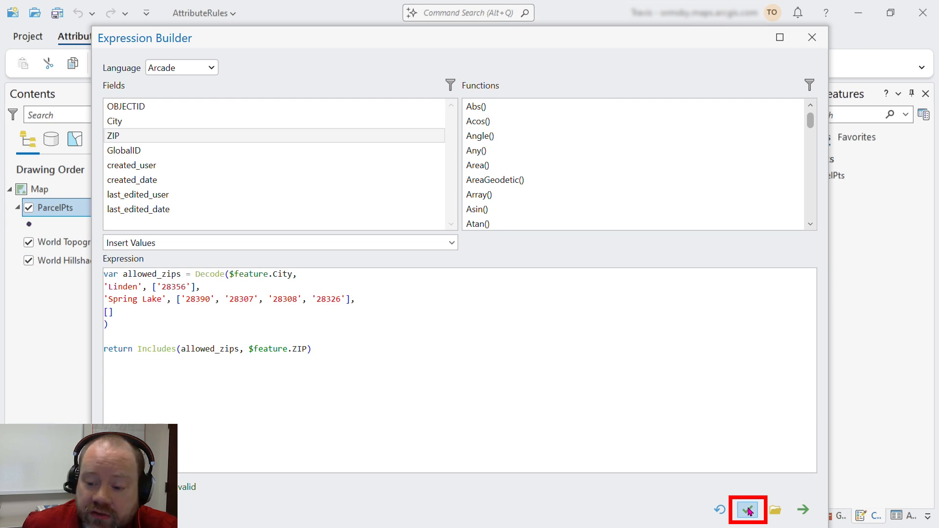
left_click(748, 510)
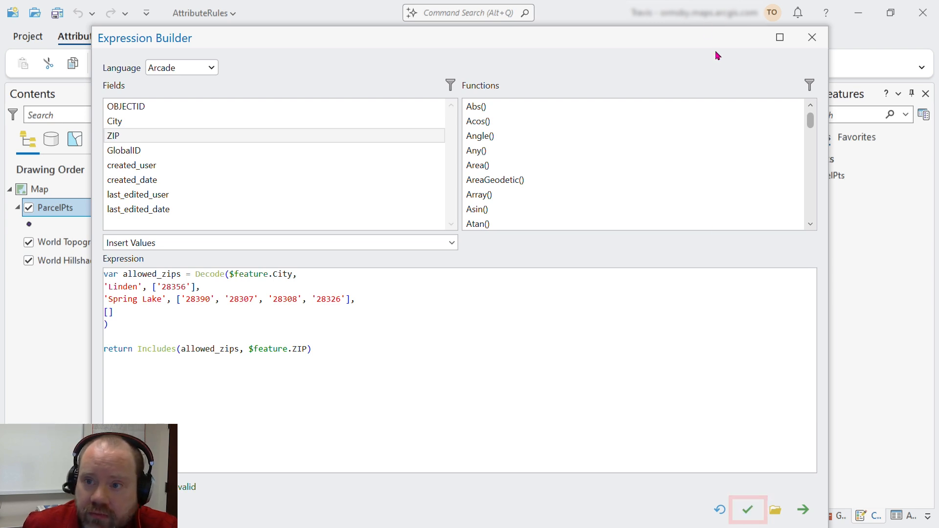
left_click(748, 510)
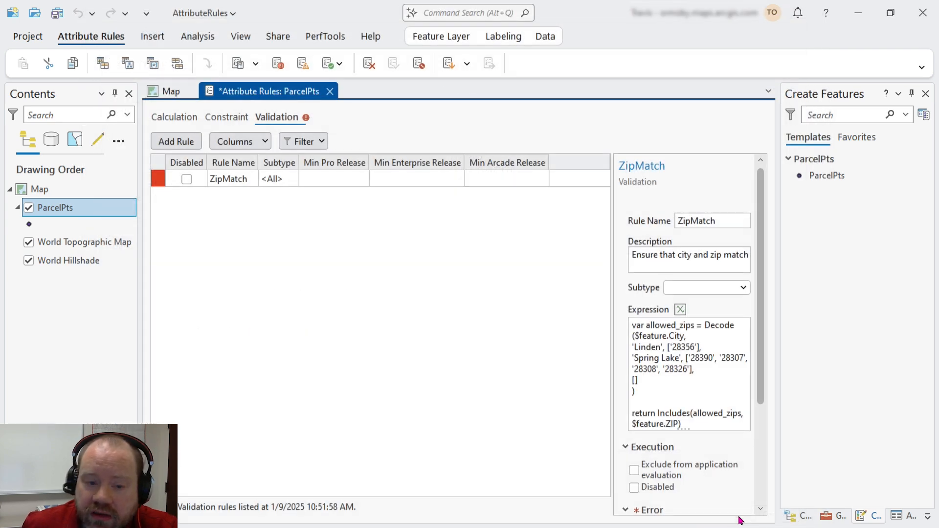
Set the error message 'City and zip must match', save, and close the rules view
scroll("down", 3)
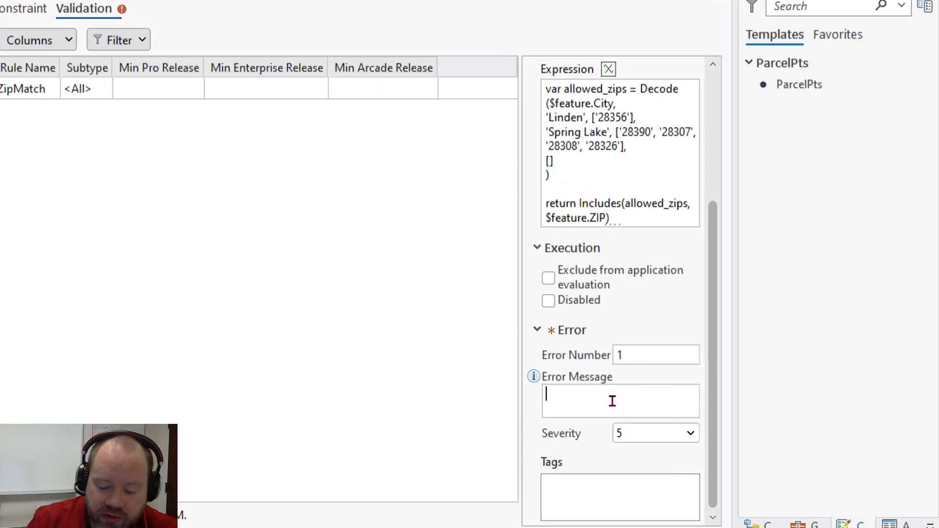
type("C")
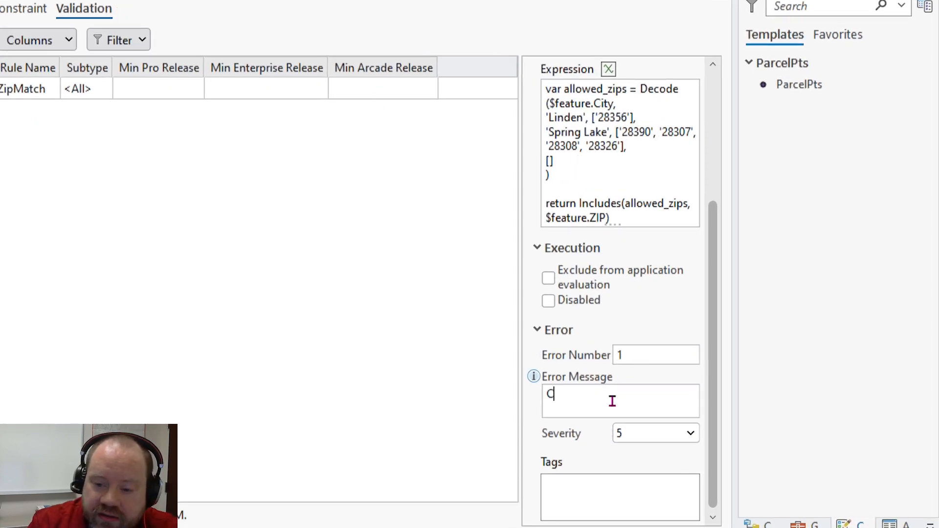
type("City and zip must match")
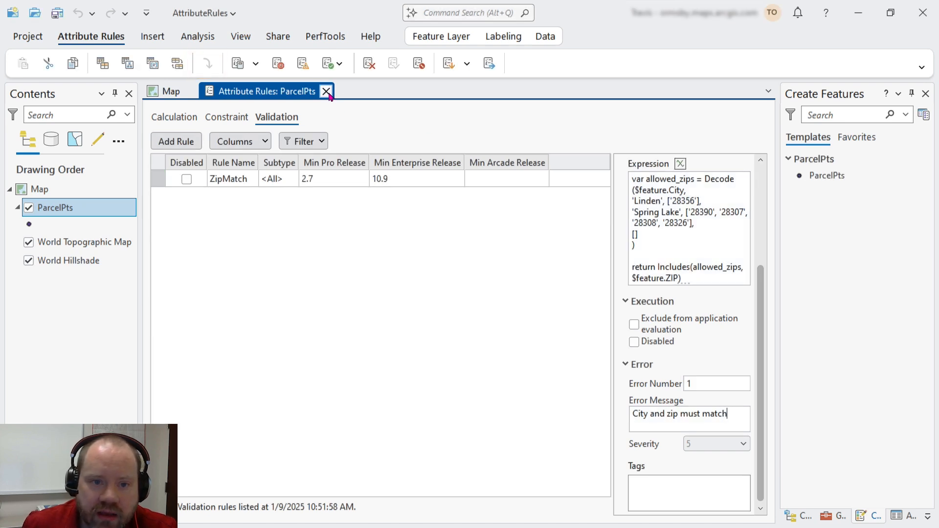
left_click(326, 91)
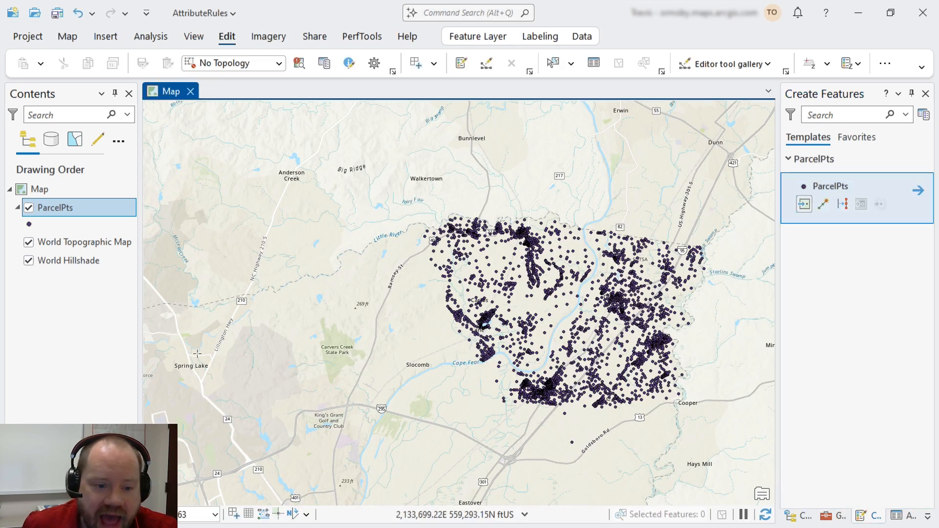
Create a parcel point near Spring Lake with City Spring Lake and ZIP 22222
left_click(196, 339)
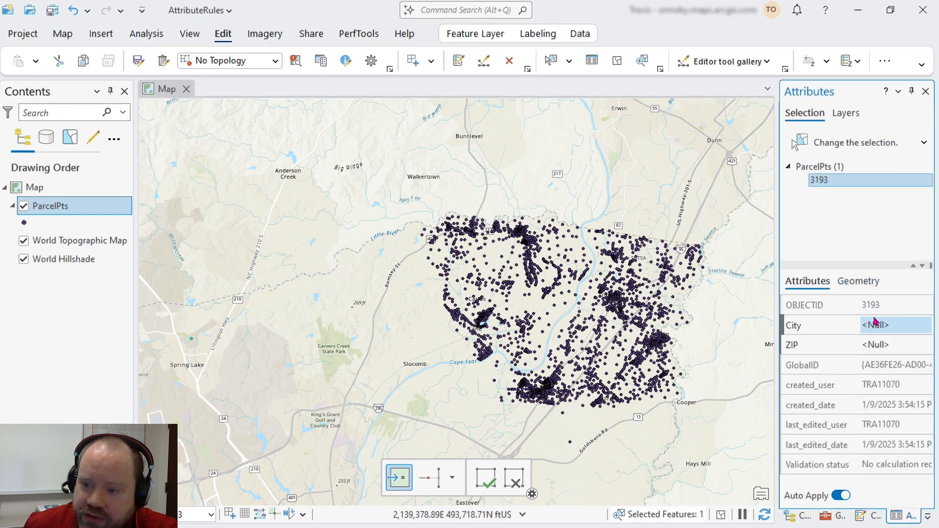
type("Spring Lake")
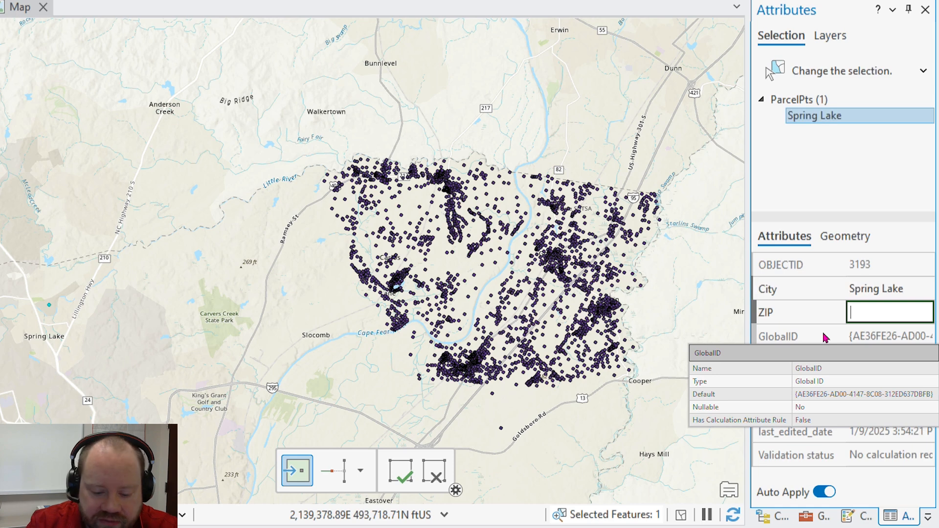
type("22222")
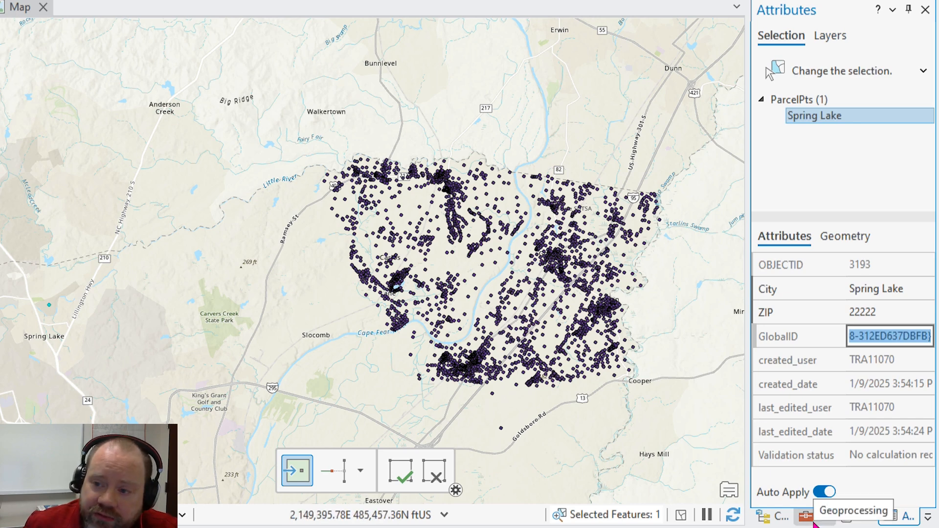
left_click(807, 516)
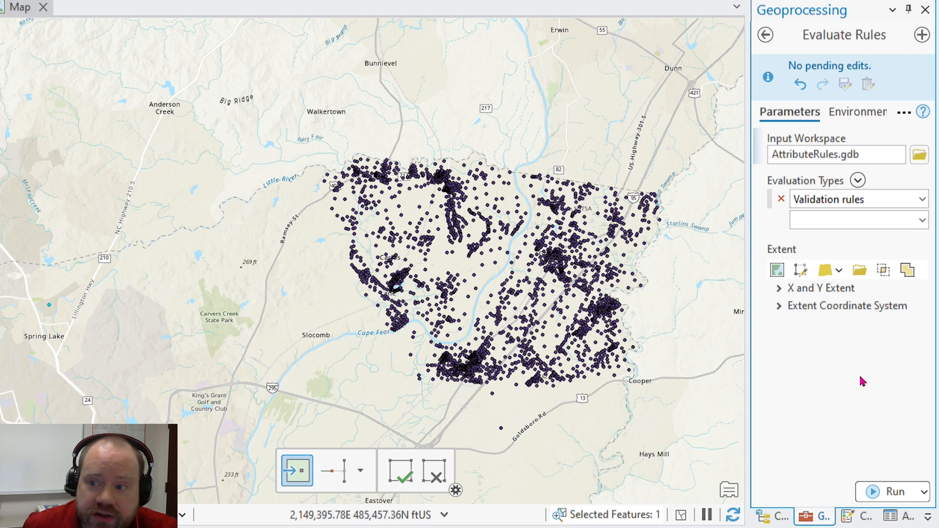
Run Evaluate Rules for validation rules, then show the project's databases in Catalog
left_click(893, 492)
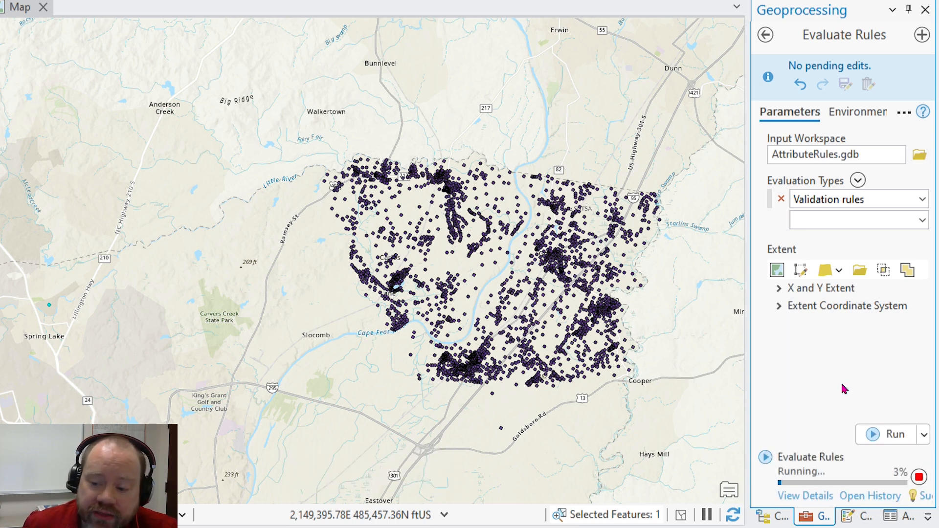
left_click(769, 516)
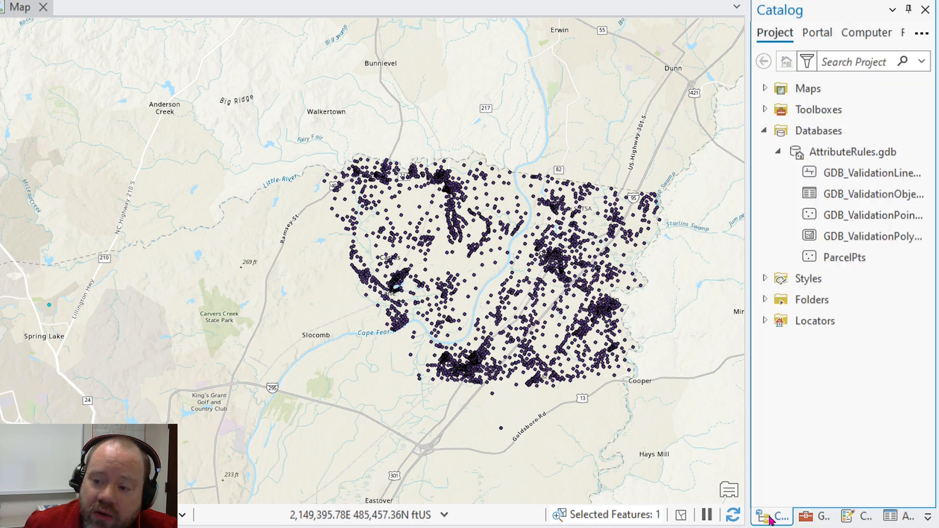
Add GDB_ValidationPointErrors to the map and inspect the Spring Lake point's error pop-up
left_click(872, 236)
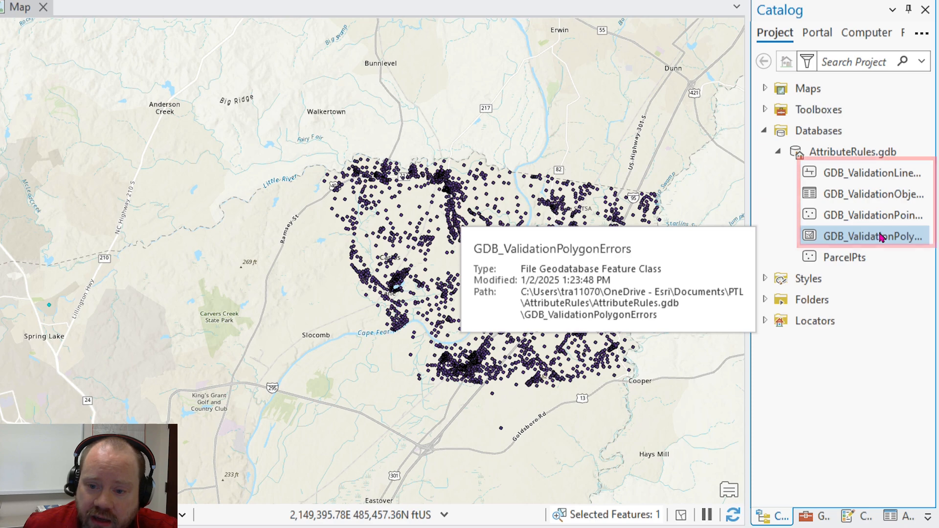
left_click(873, 215)
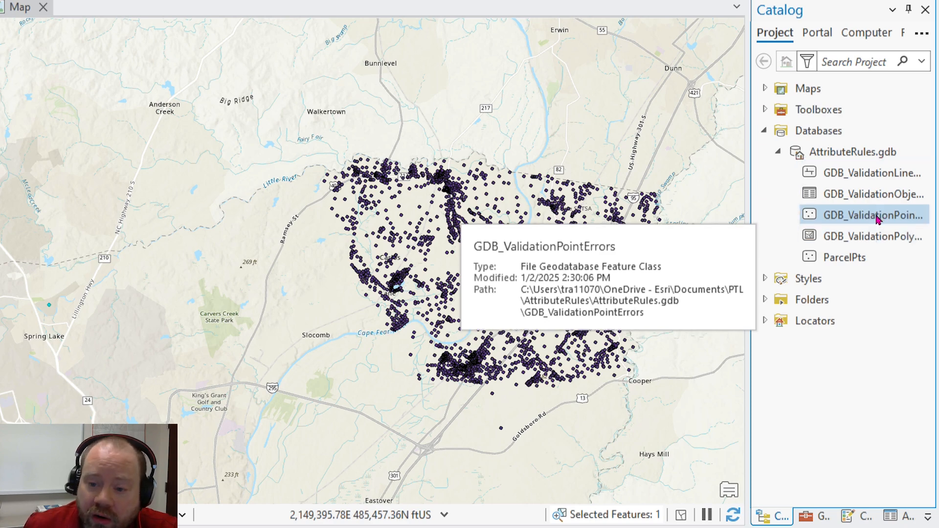
right_click(873, 216)
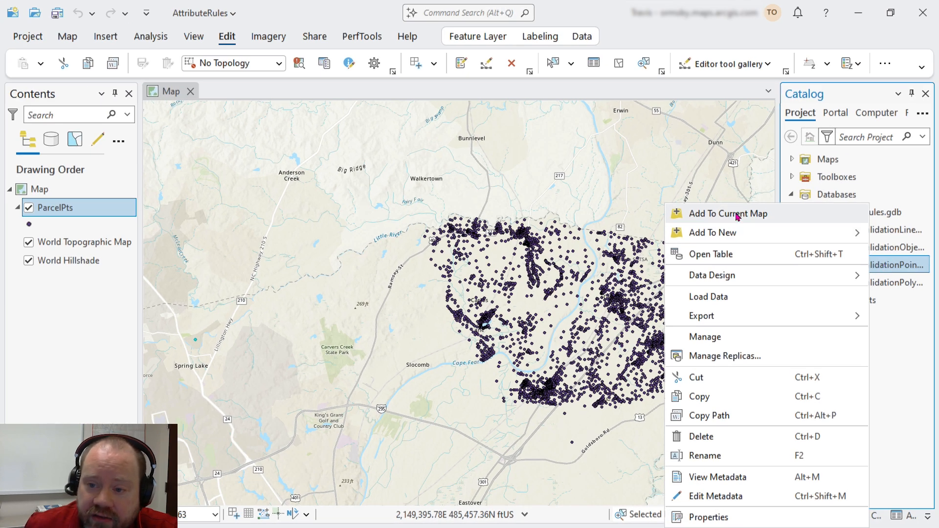
left_click(728, 214)
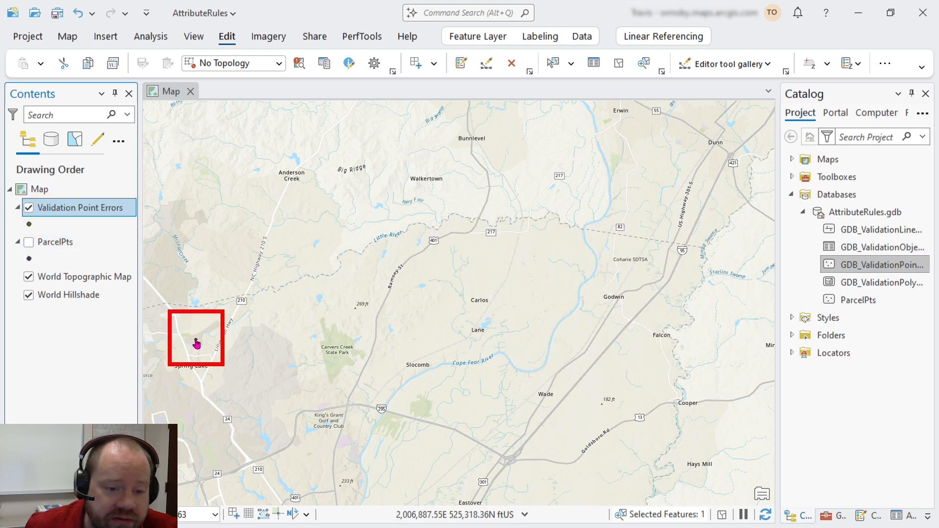
left_click(196, 341)
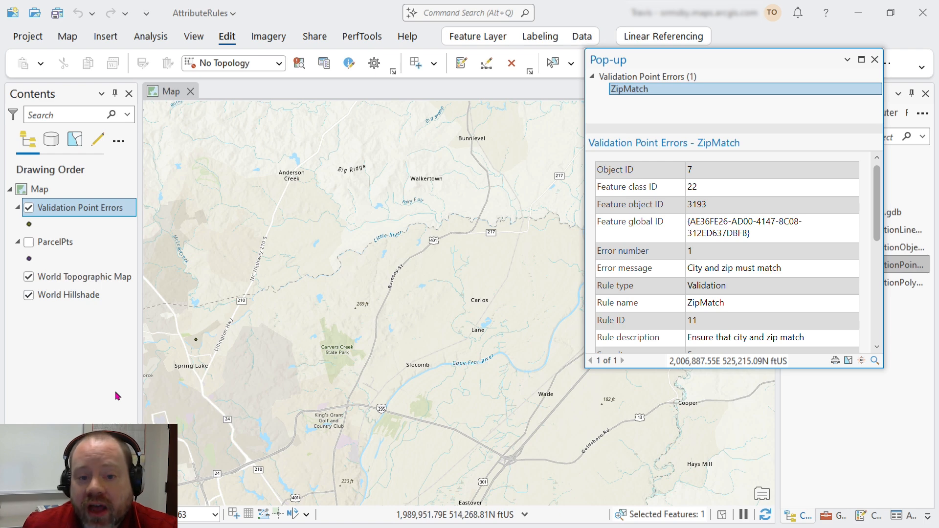
left_click(875, 59)
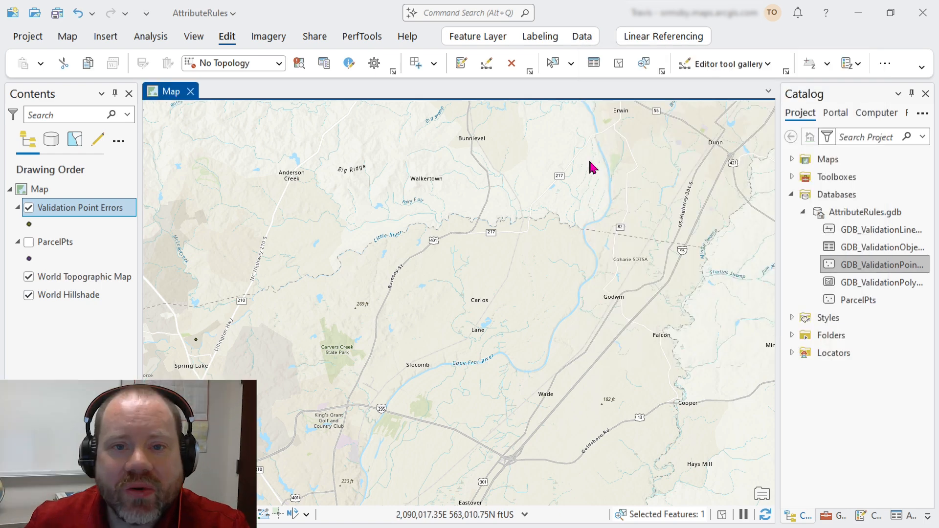